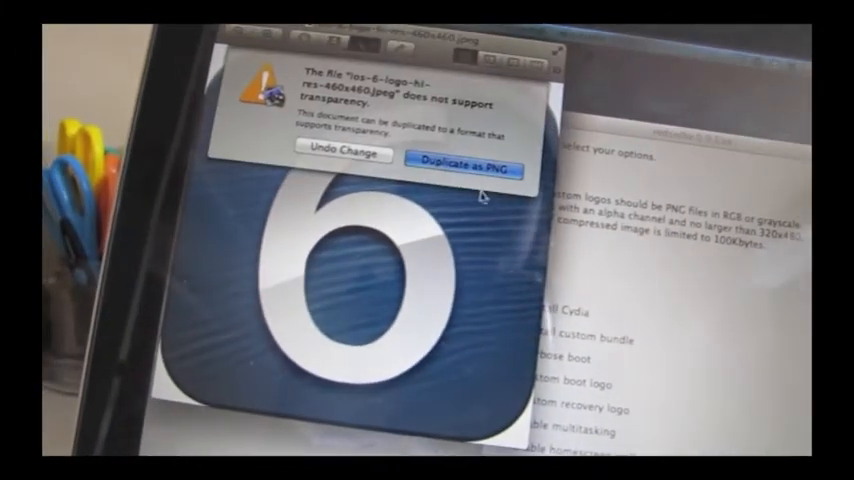
Duplicate the iOS 6 logo JPEG as a PNG copy that supports transparency
{"action": "left_click", "coordinate": [464, 156]}
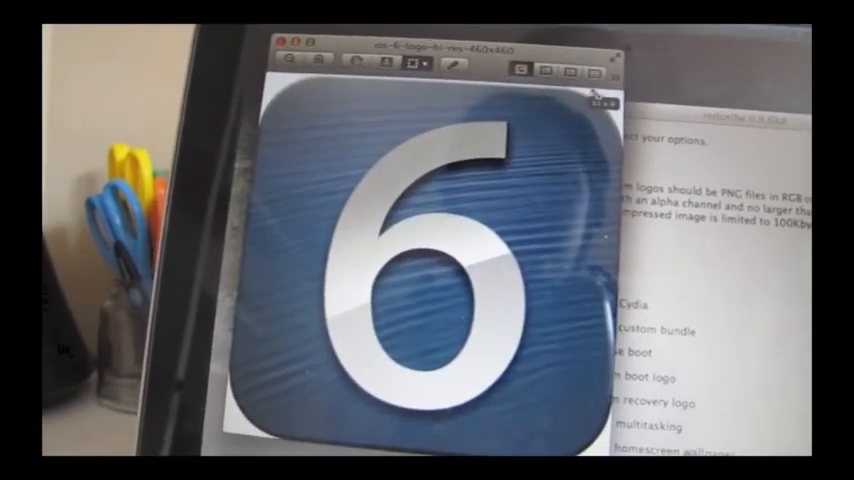